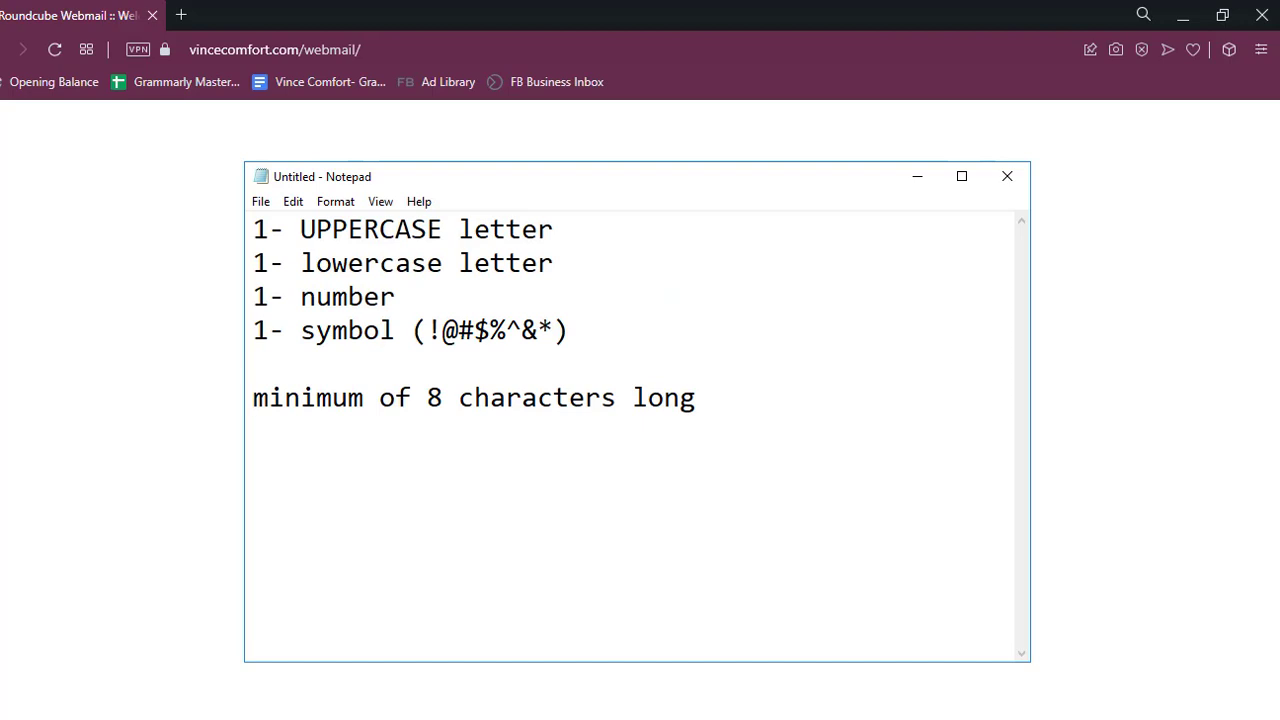
- Dismiss the Notepad password-rules notes to return to the webmail login page
{"action": "left_click", "coordinate": [252, 396]}
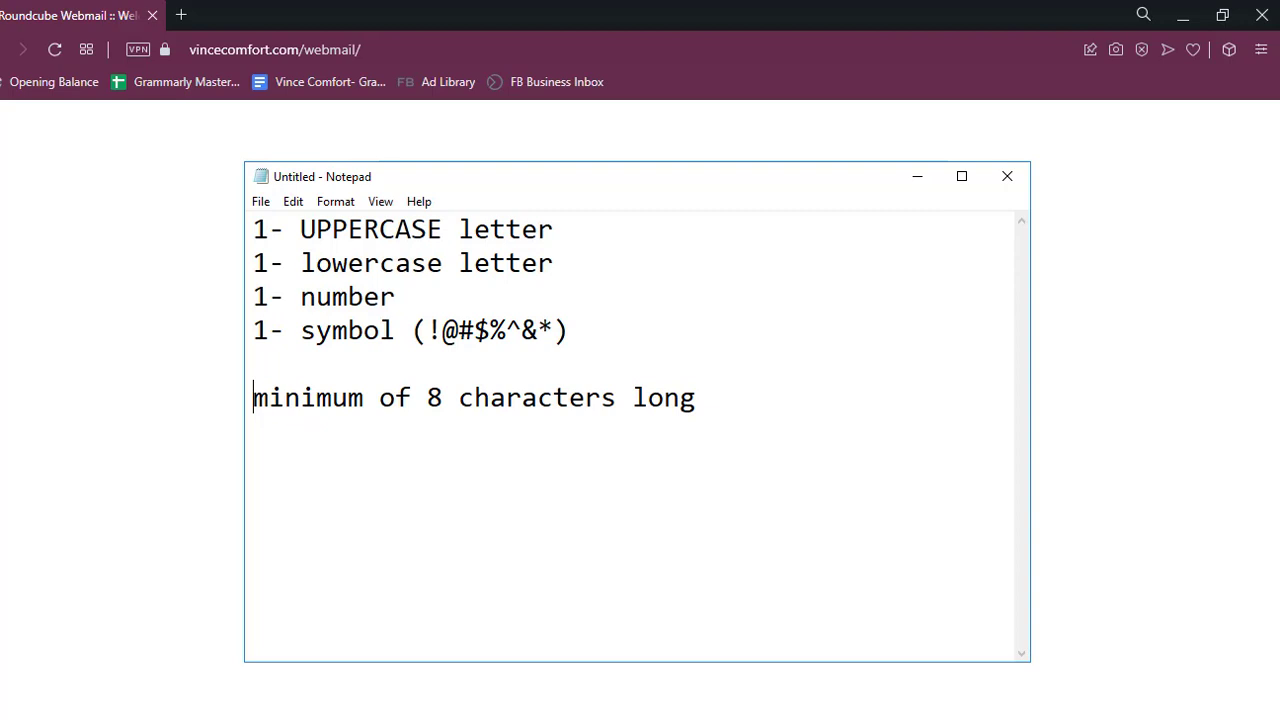
{"action": "mouse_move", "coordinate": [1172, 422]}
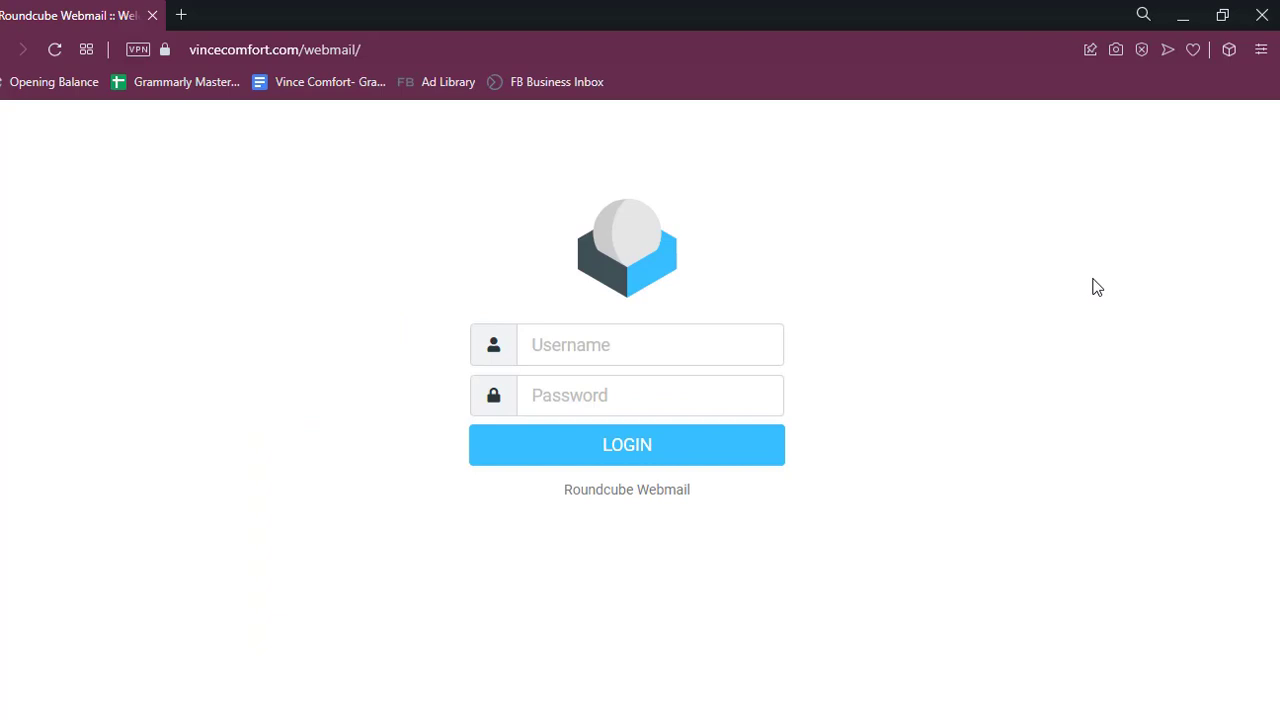
{"action": "left_click", "coordinate": [648, 344]}
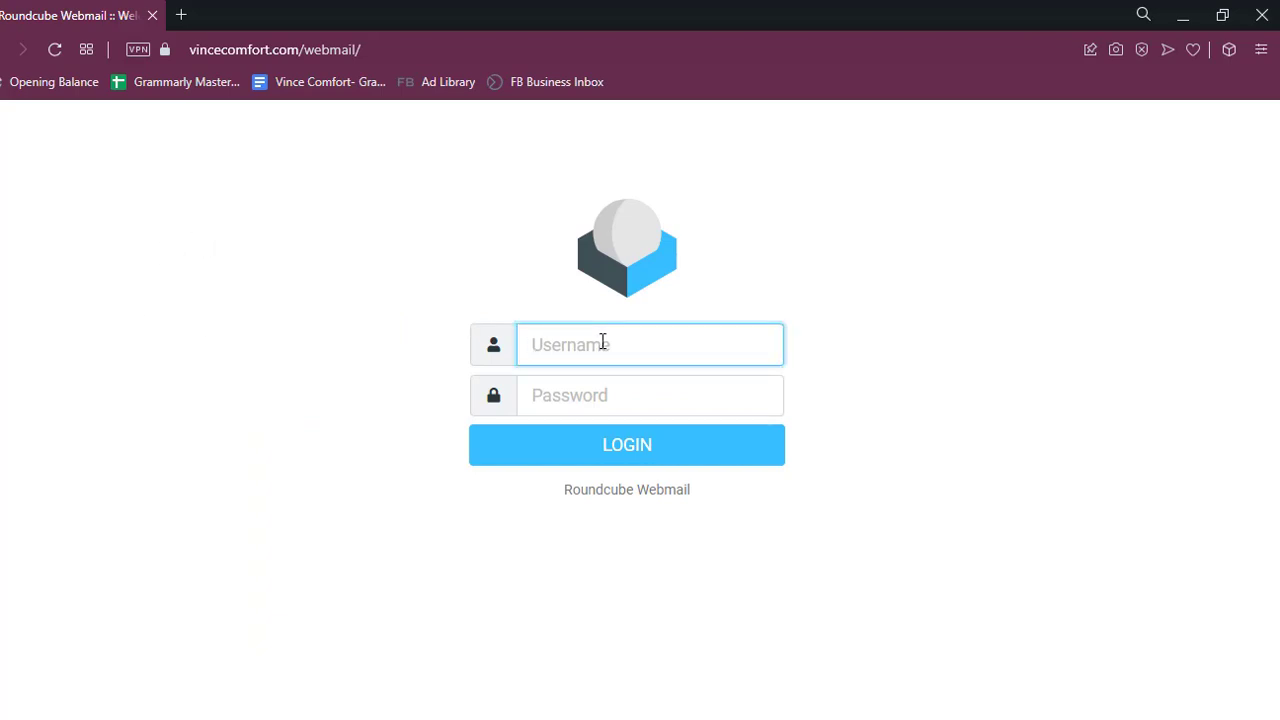
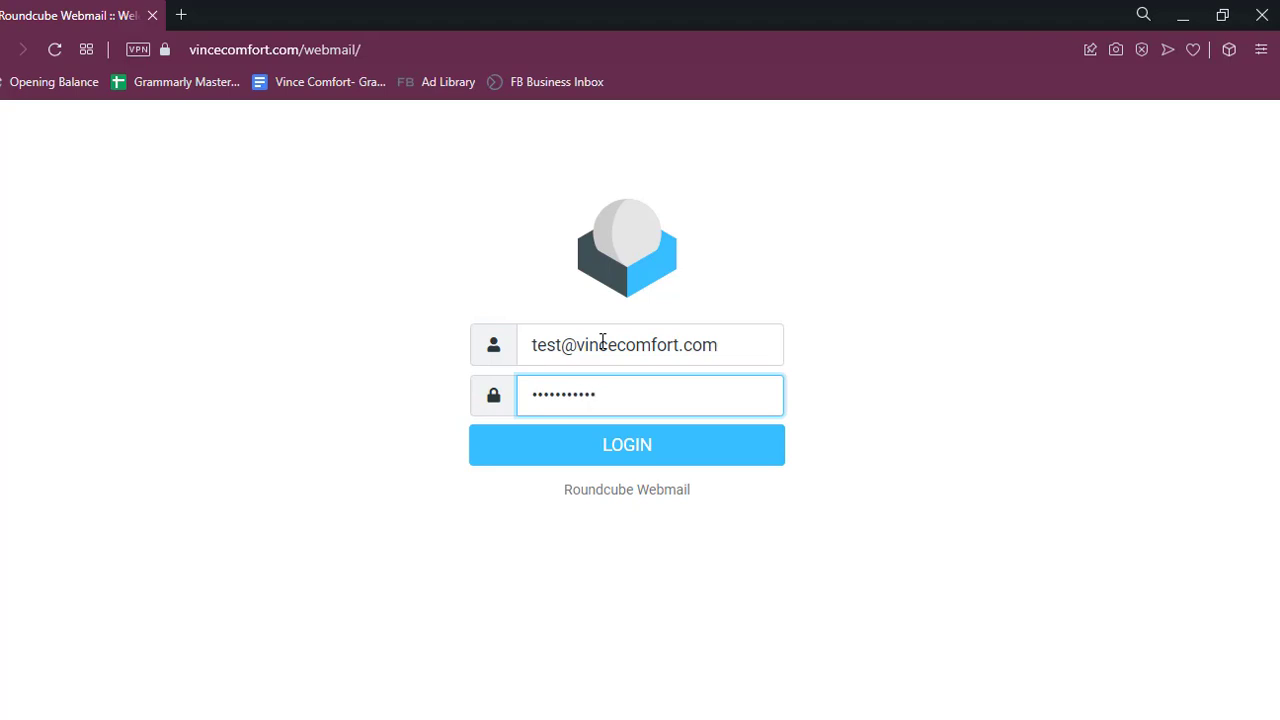
{"action": "left_click", "coordinate": [626, 444]}
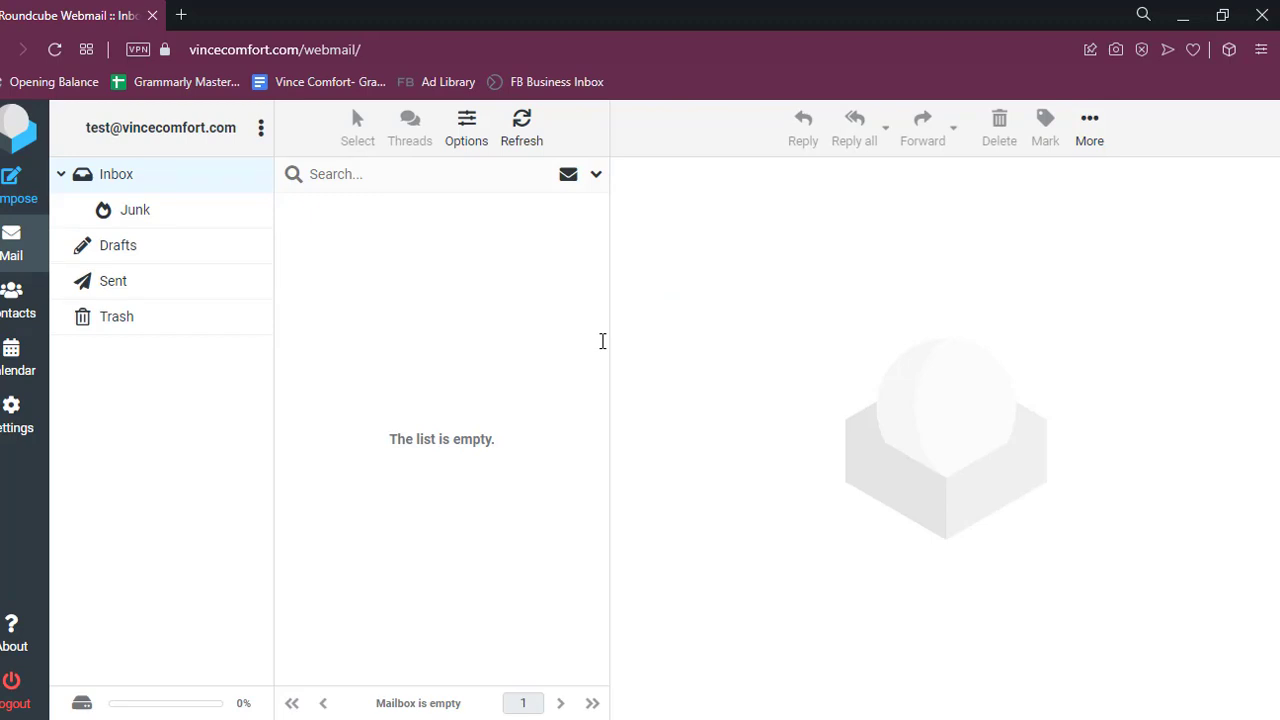
{"action": "mouse_move", "coordinate": [480, 280]}
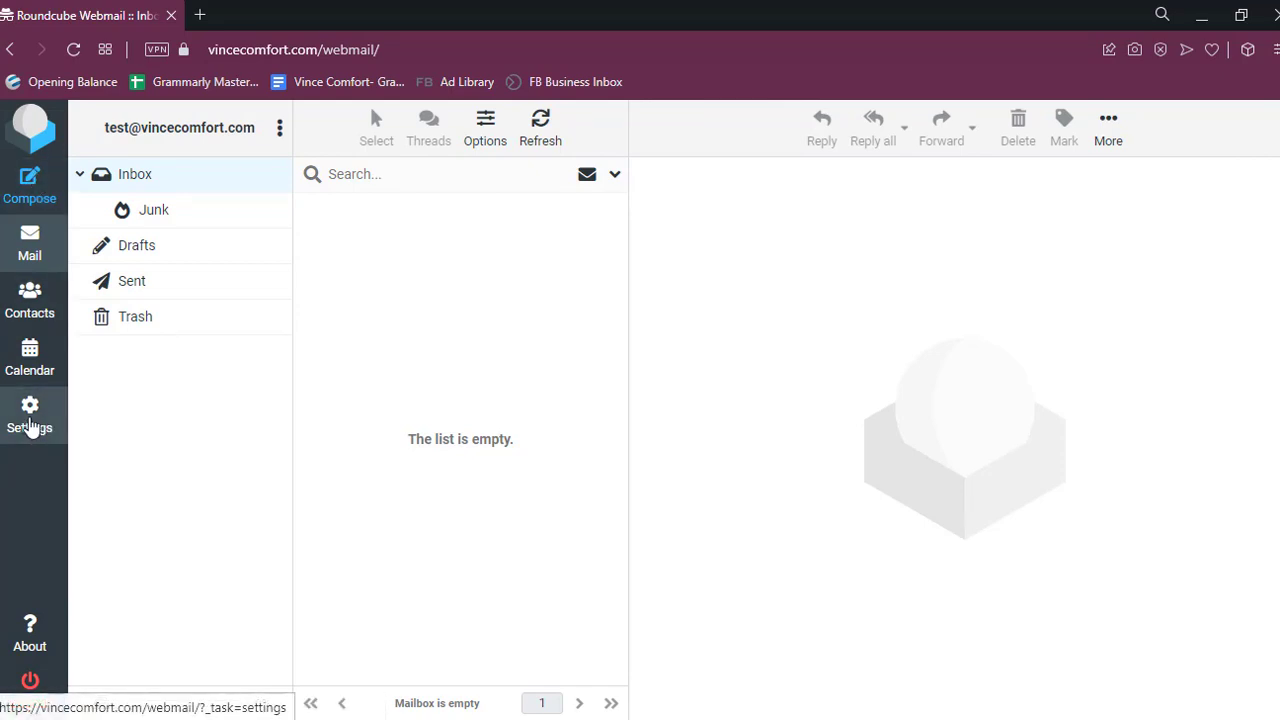
- Go to Settings and request the Password section
{"action": "left_click", "coordinate": [28, 414]}
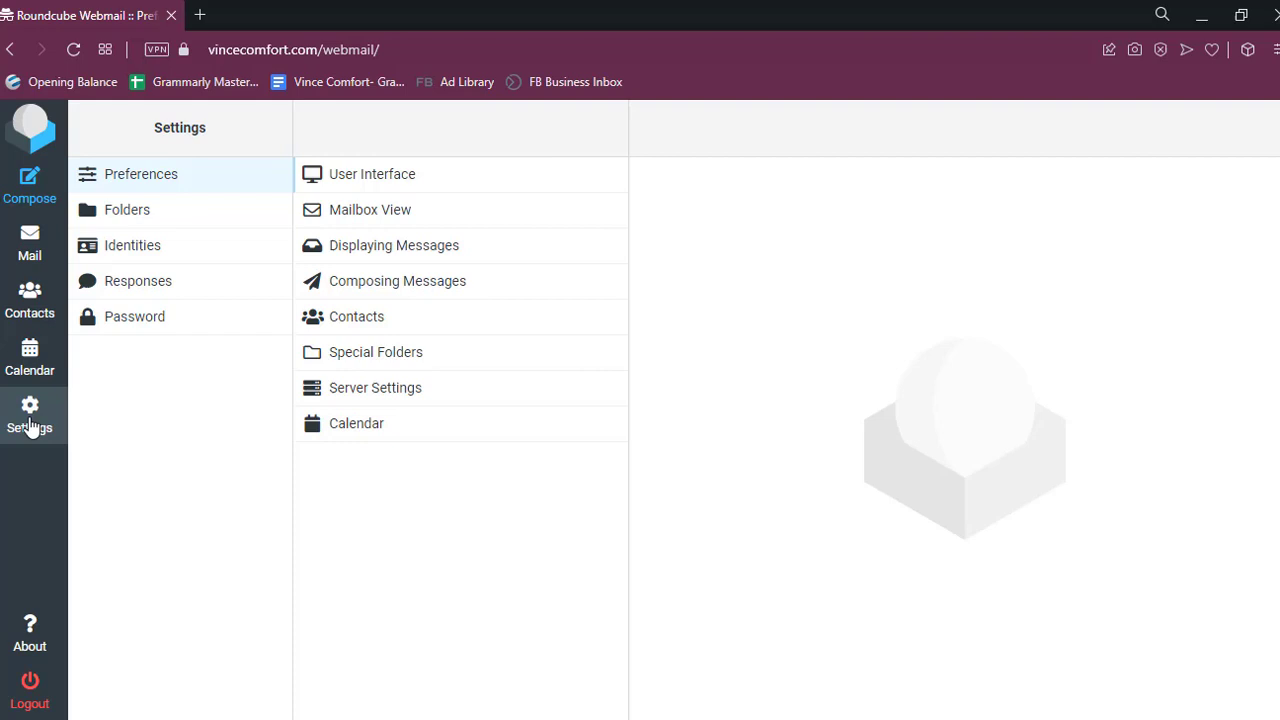
{"action": "mouse_move", "coordinate": [134, 316]}
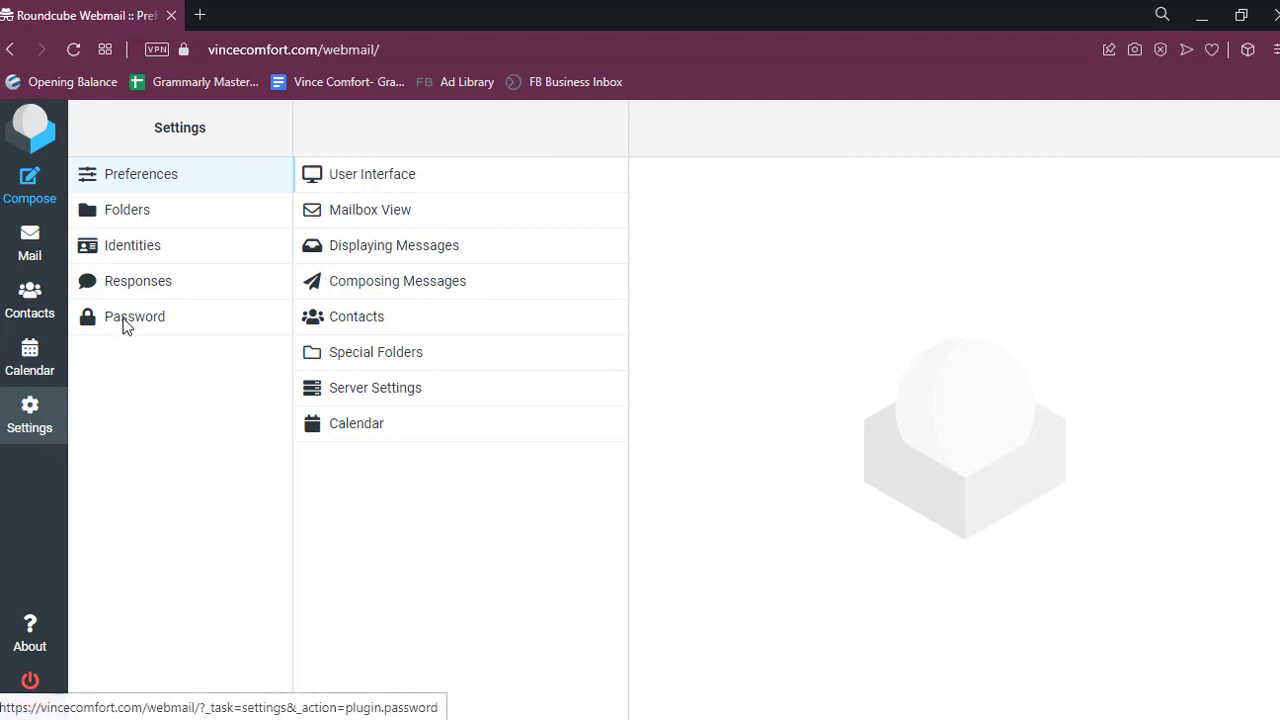
{"action": "left_click", "coordinate": [134, 316]}
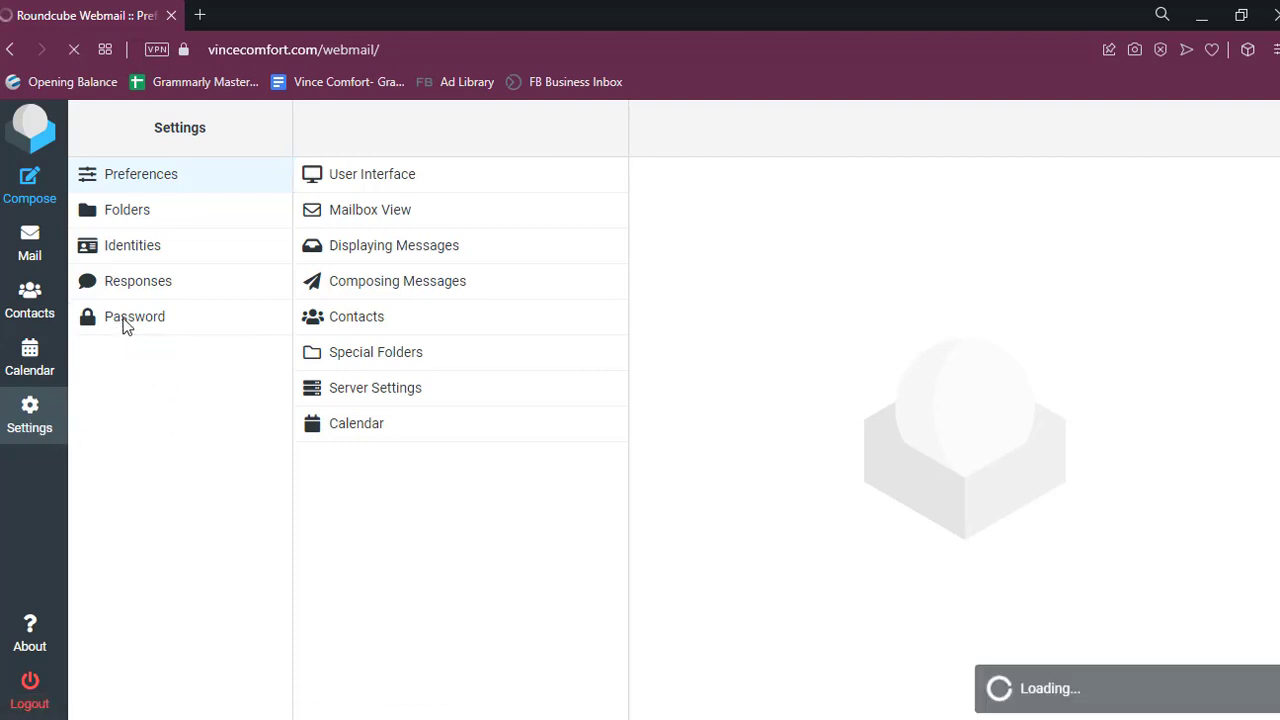
- Enter the current password, the new password and its confirmation, then save to get 'Successfully saved'
{"action": "left_click", "coordinate": [134, 316]}
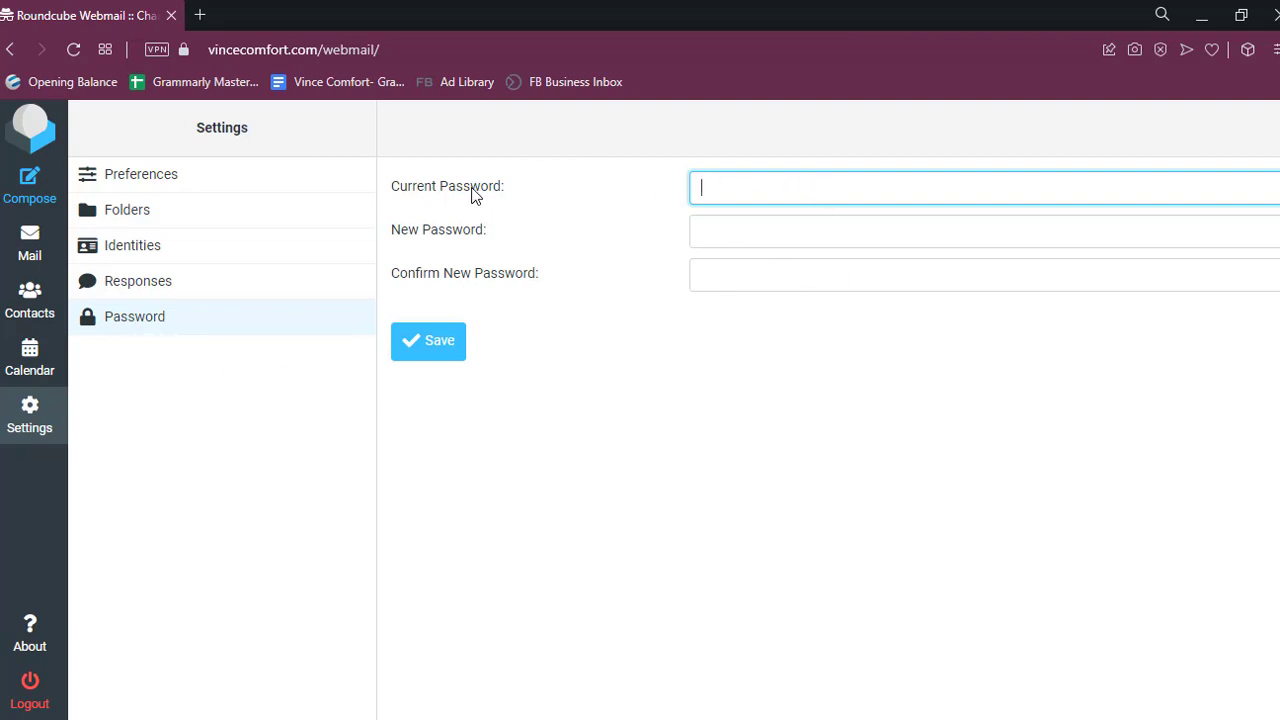
{"action": "mouse_move", "coordinate": [668, 212]}
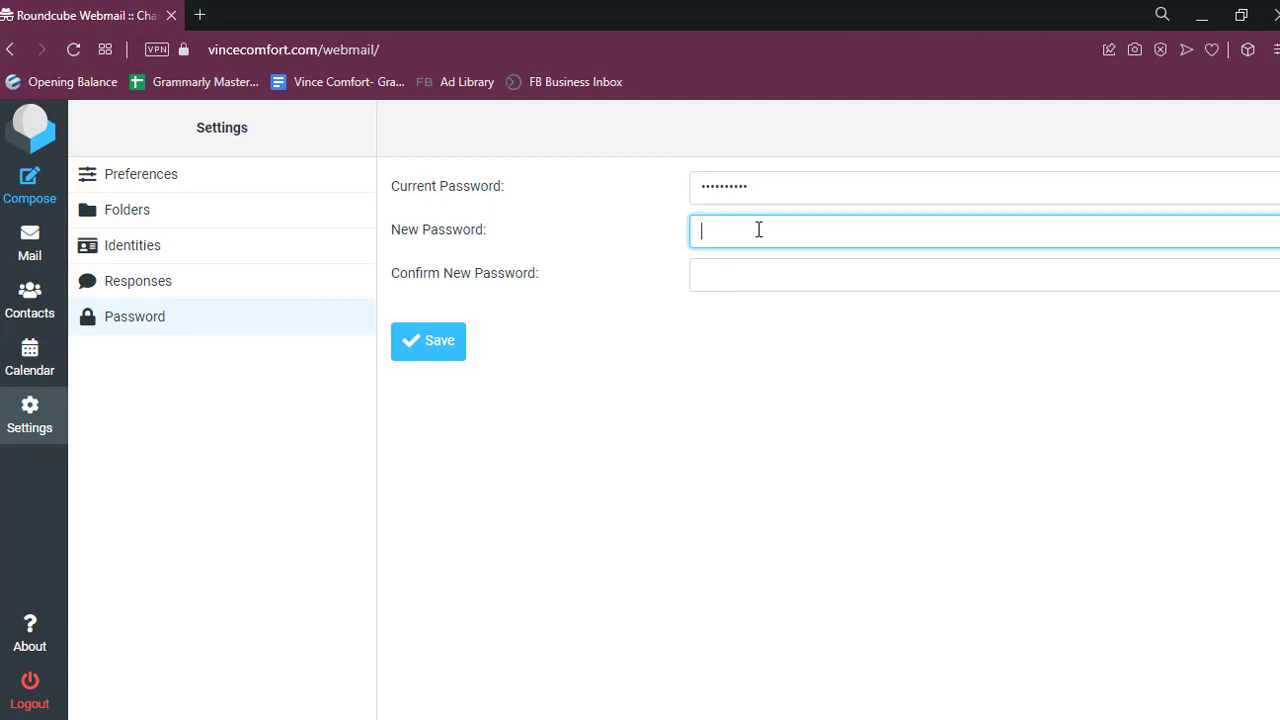
{"action": "type", "text": "•"}
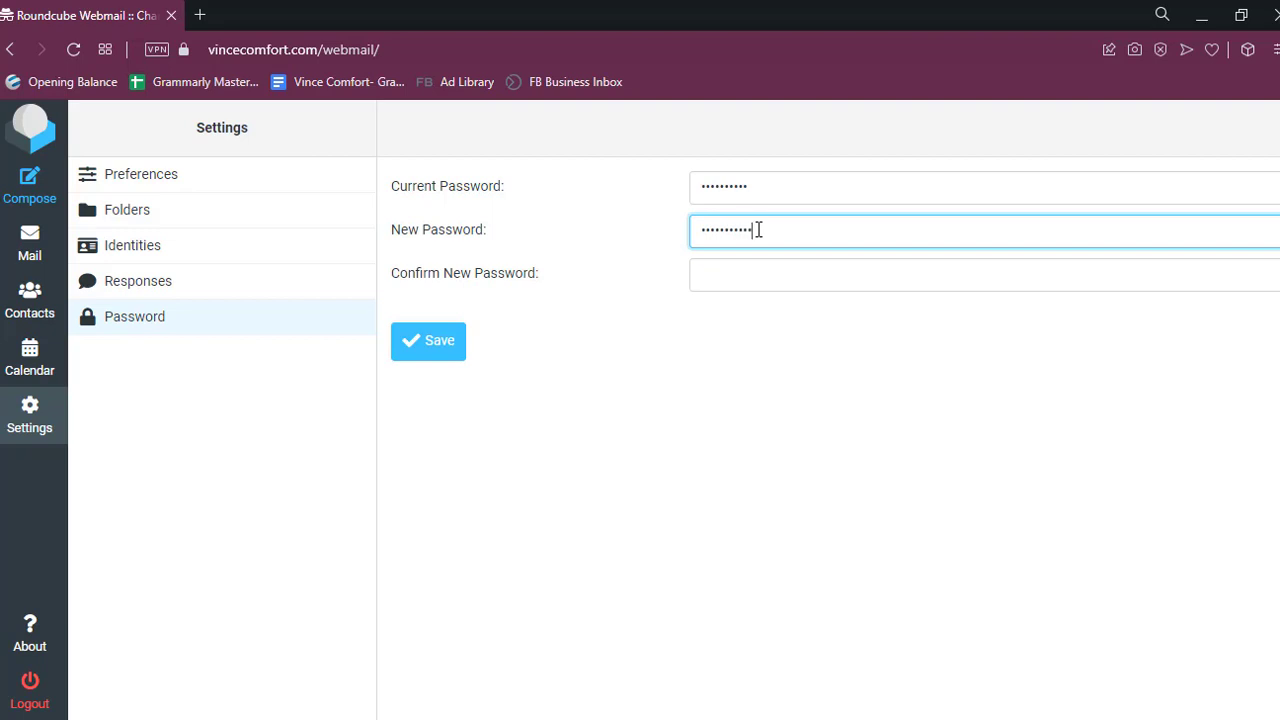
{"action": "left_click", "coordinate": [980, 274]}
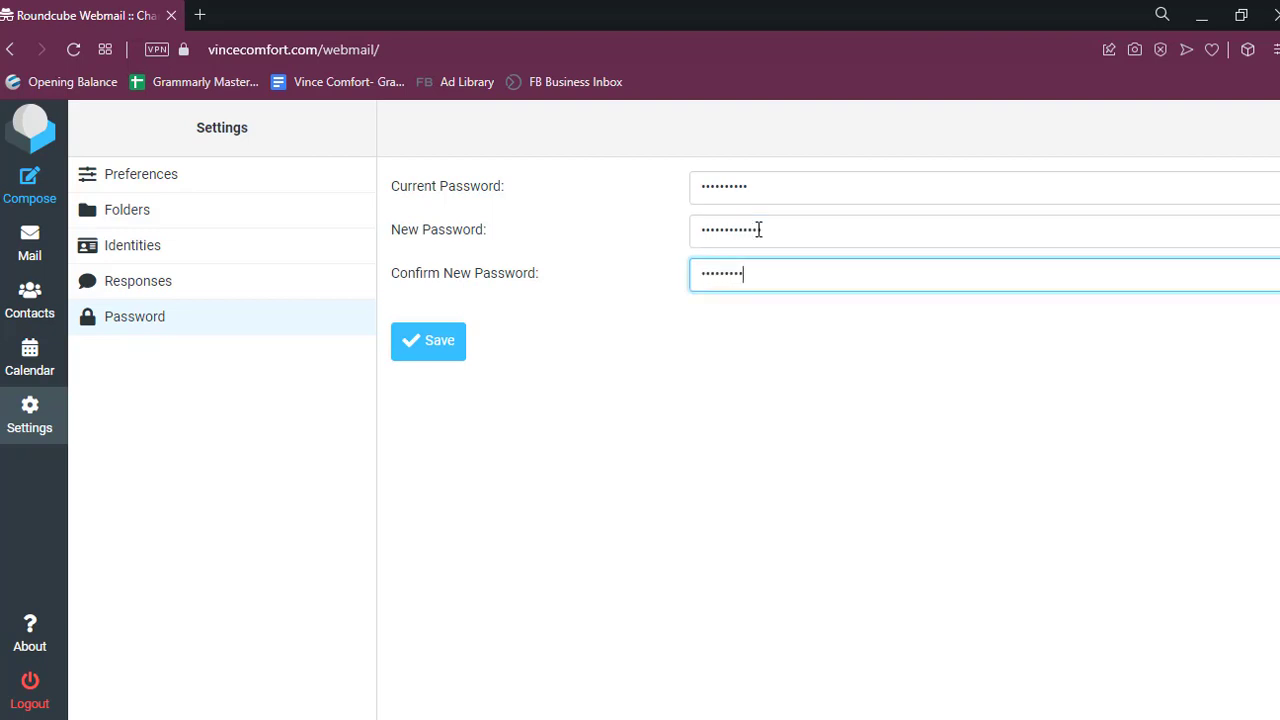
{"action": "type", "text": "••••"}
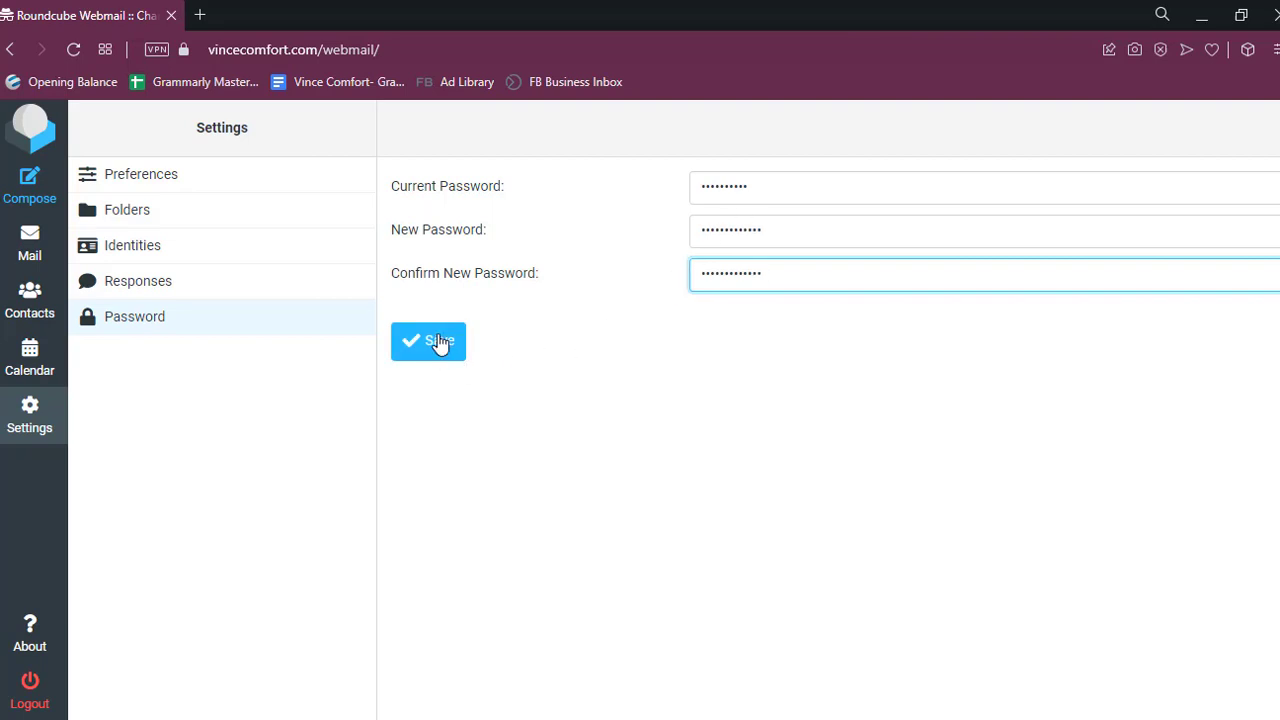
{"action": "left_click", "coordinate": [428, 340]}
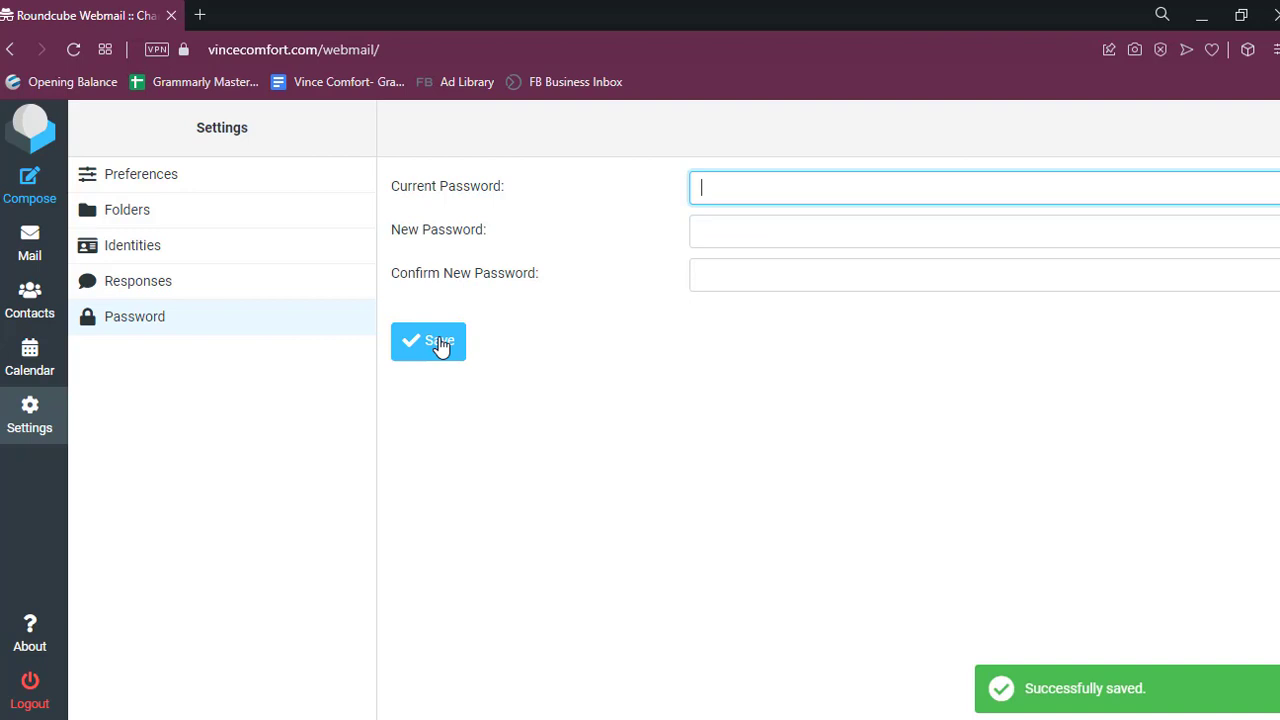